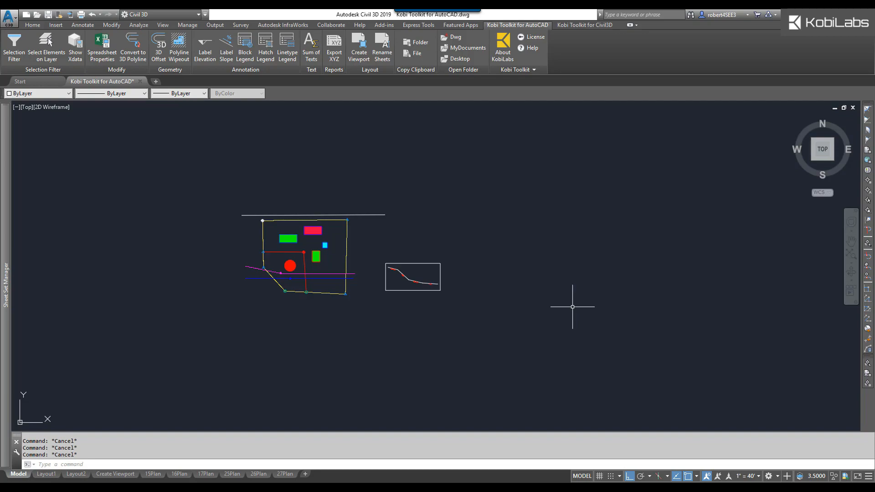
{"action": "mouse_move", "coordinate": [521, 164]}
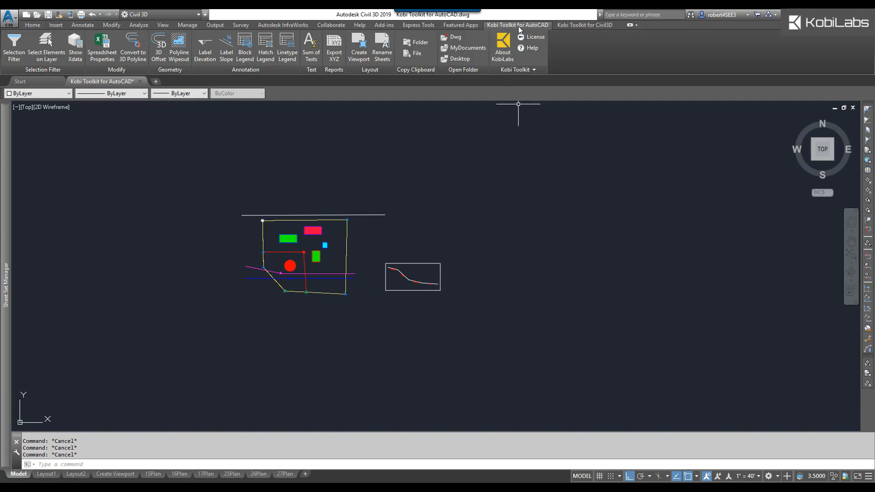
{"action": "mouse_move", "coordinate": [62, 133]}
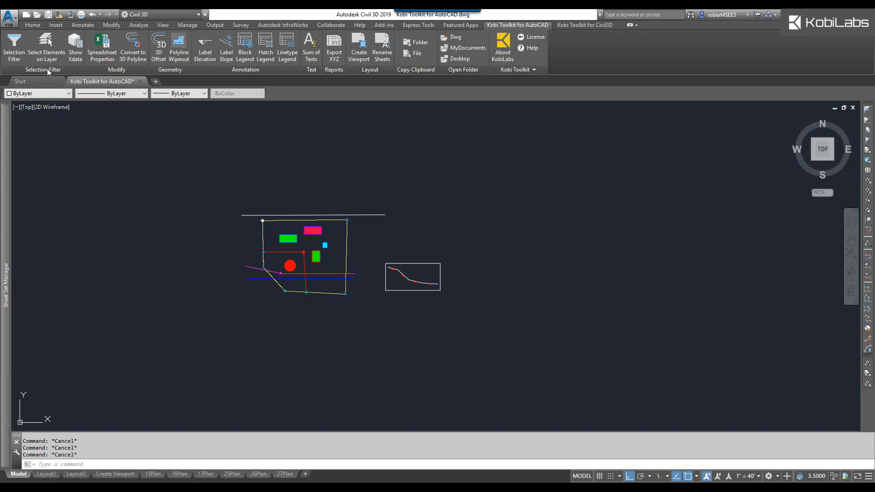
{"action": "mouse_move", "coordinate": [14, 46]}
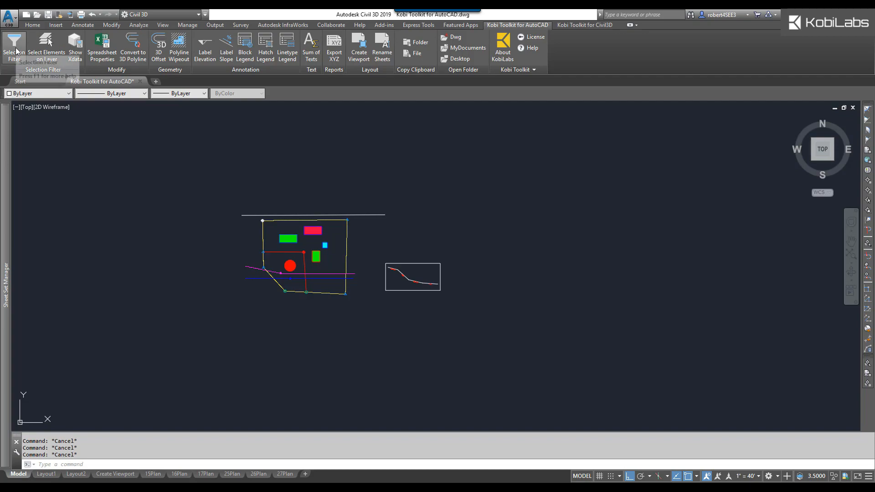
Open the Selection Filter and group its entity list by type.
{"action": "left_click", "coordinate": [13, 47]}
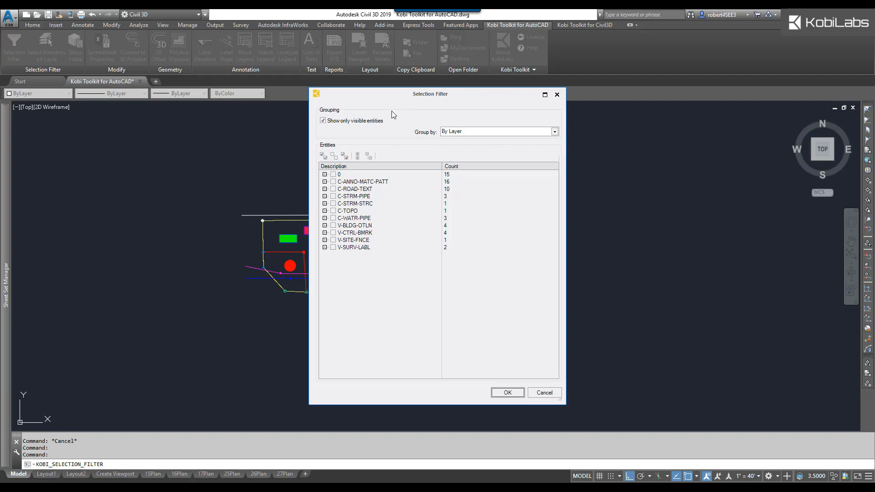
{"action": "left_click", "coordinate": [322, 119]}
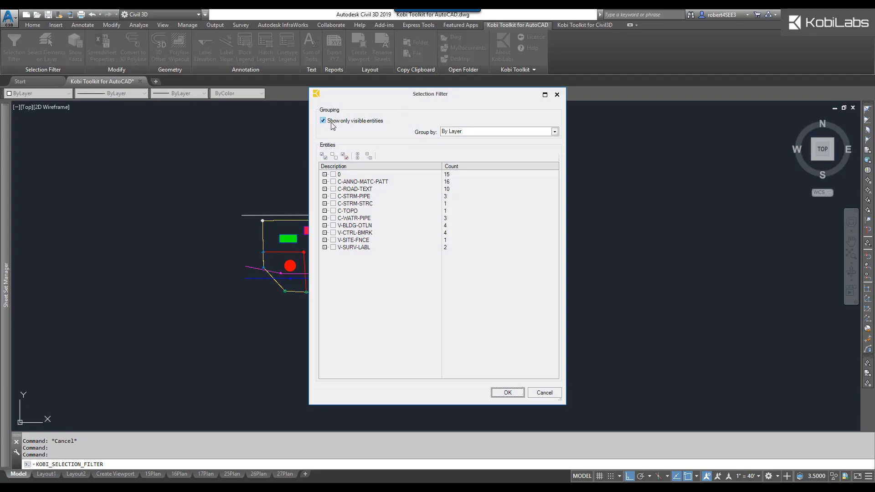
{"action": "mouse_move", "coordinate": [362, 126]}
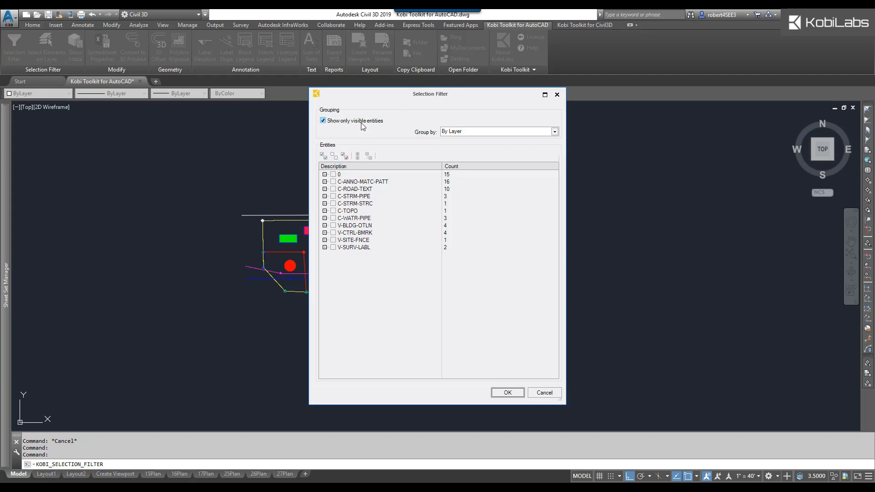
{"action": "mouse_move", "coordinate": [466, 109]}
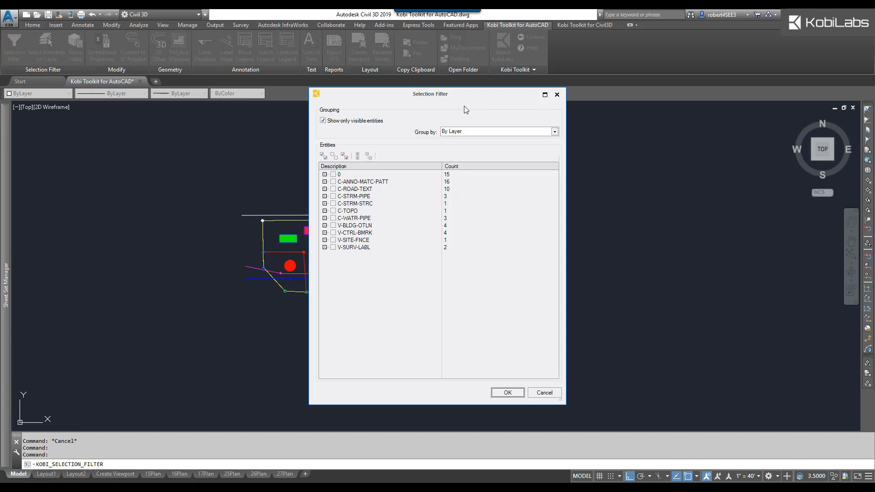
{"action": "mouse_move", "coordinate": [540, 136]}
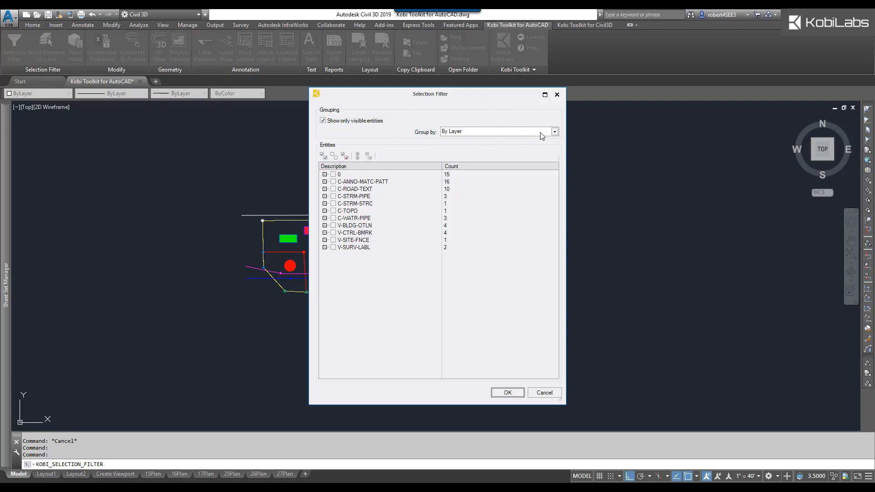
{"action": "left_click", "coordinate": [554, 131]}
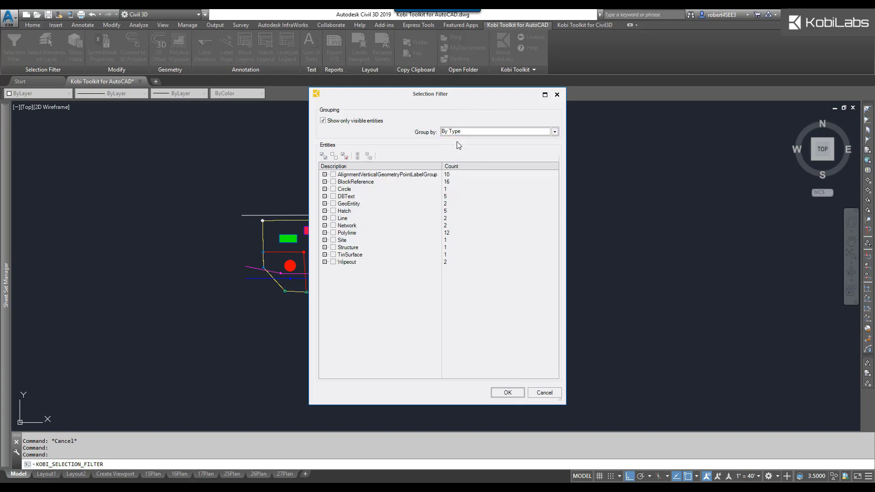
{"action": "mouse_move", "coordinate": [346, 186]}
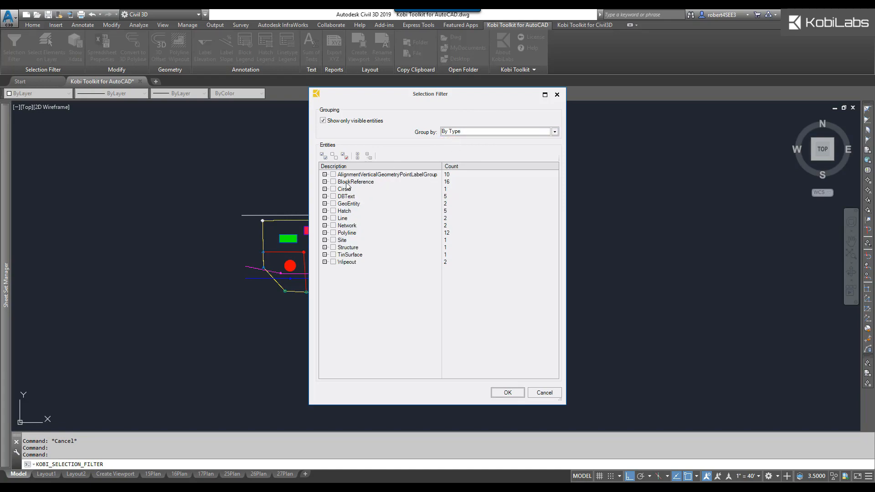
{"action": "mouse_move", "coordinate": [342, 222]}
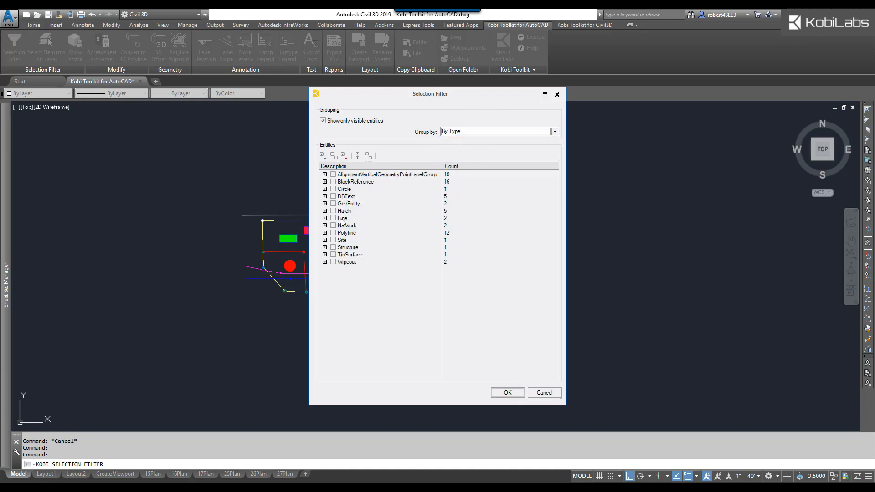
Switch the grouping to By Type & Layer, then back to By Layer.
{"action": "left_click", "coordinate": [554, 131]}
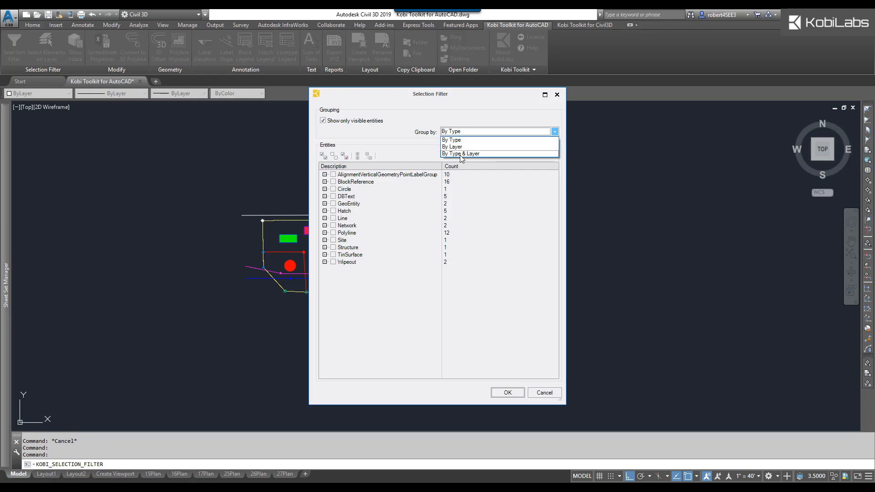
{"action": "left_click", "coordinate": [458, 154]}
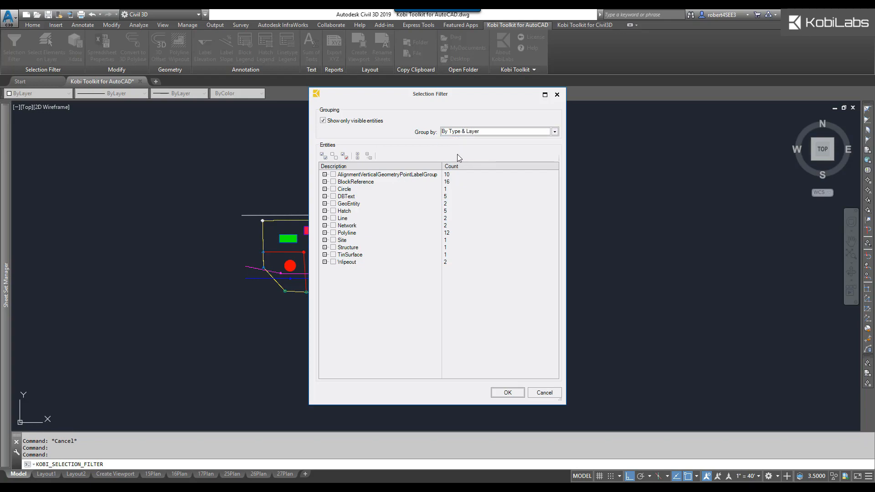
{"action": "left_click", "coordinate": [554, 131]}
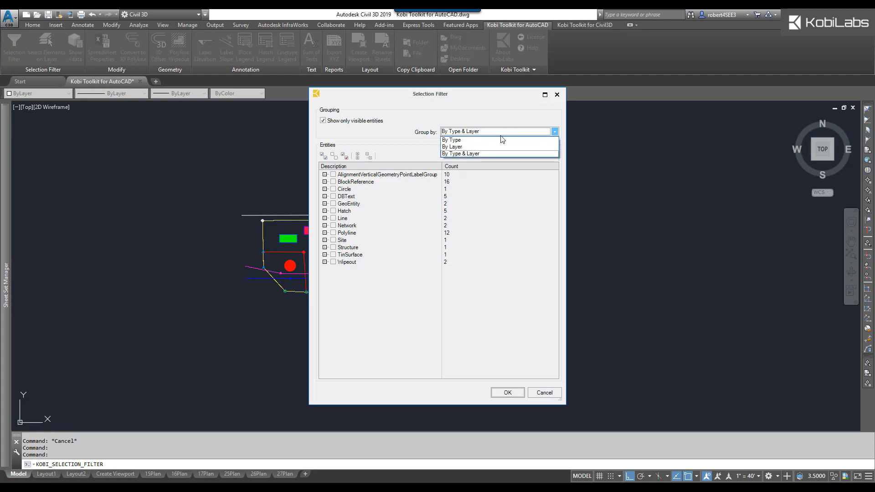
{"action": "left_click", "coordinate": [452, 147]}
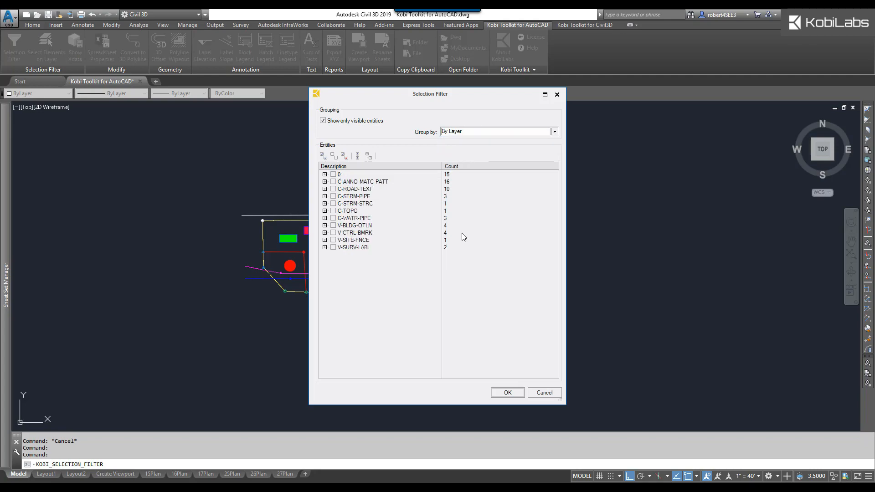
{"action": "mouse_move", "coordinate": [456, 119]}
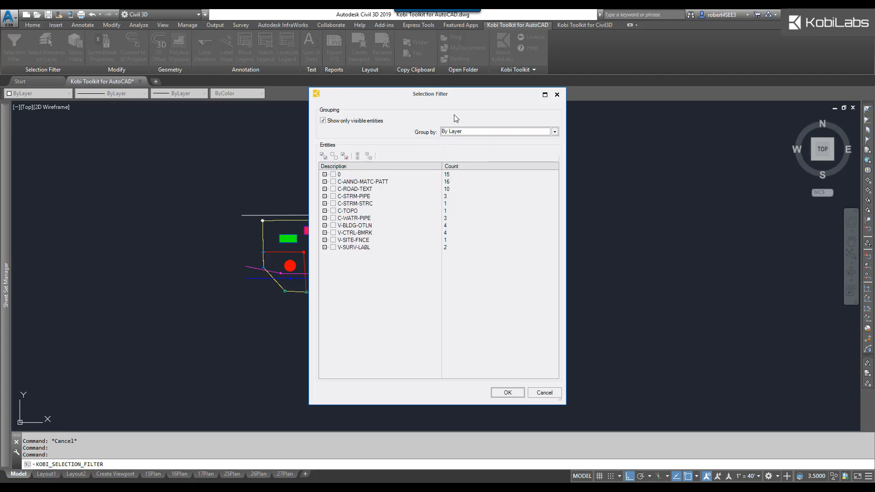
Move the filter aside, tick the V-CTRL-BMRK layer's blocks, and close the dialog.
{"action": "left_click_drag", "start_coordinate": [429, 94], "coordinate": [590, 75]}
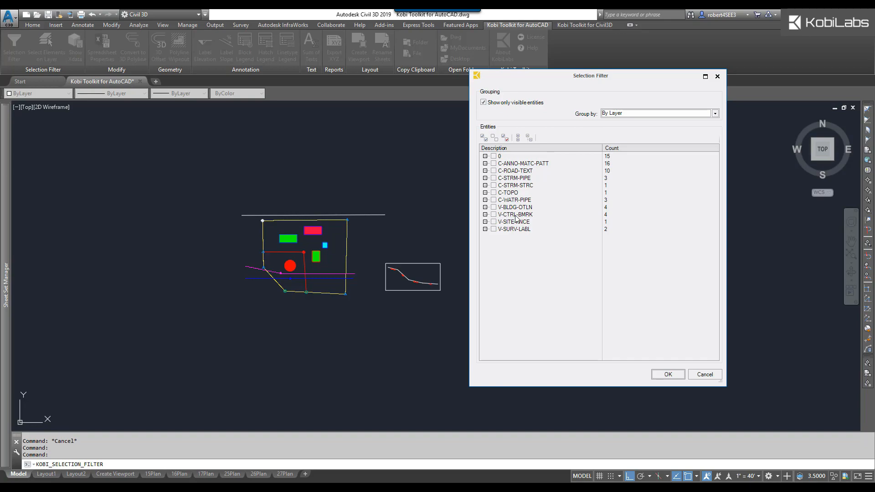
{"action": "left_click", "coordinate": [485, 214]}
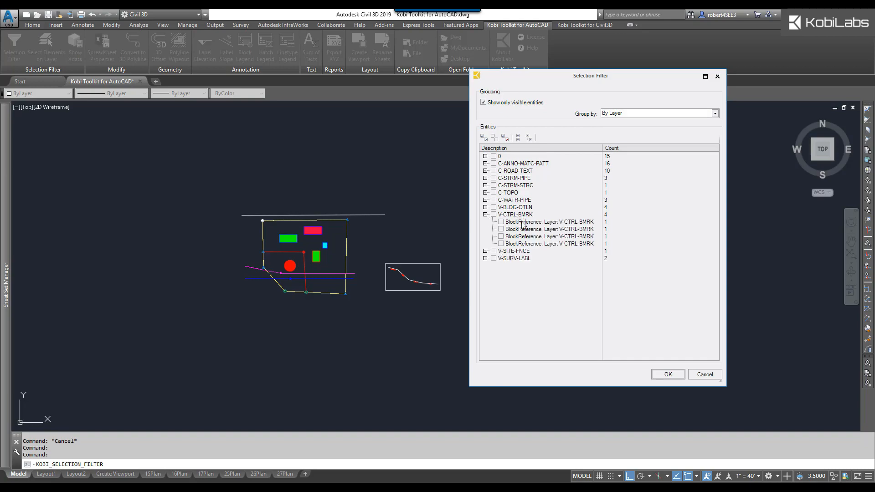
{"action": "left_click", "coordinate": [493, 214]}
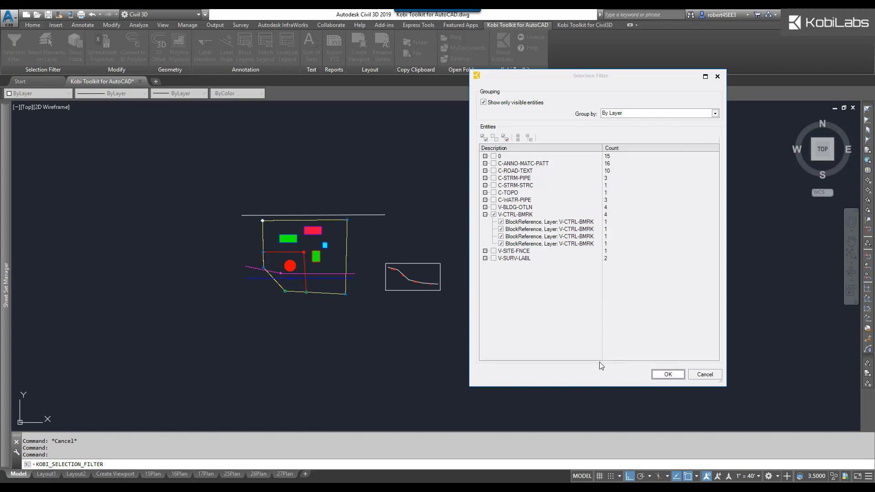
{"action": "left_click", "coordinate": [667, 375]}
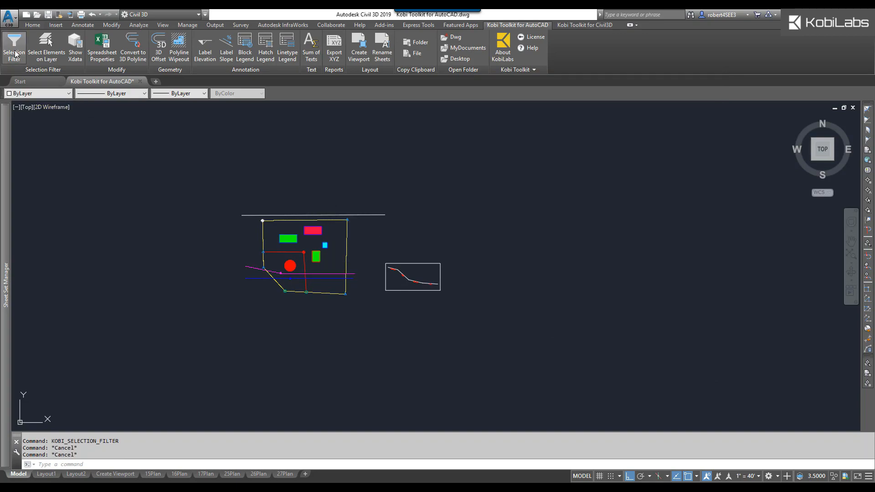
Reopen the Selection Filter grouped By Type.
{"action": "left_click", "coordinate": [15, 47]}
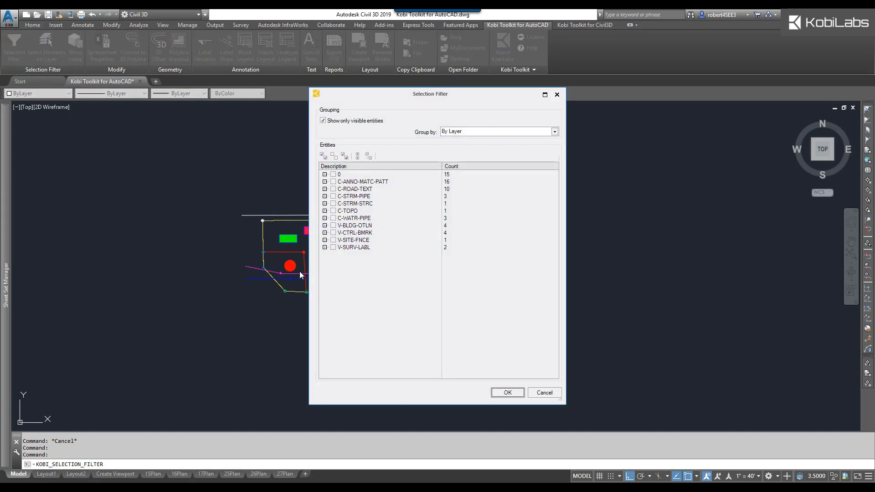
{"action": "left_click", "coordinate": [553, 131]}
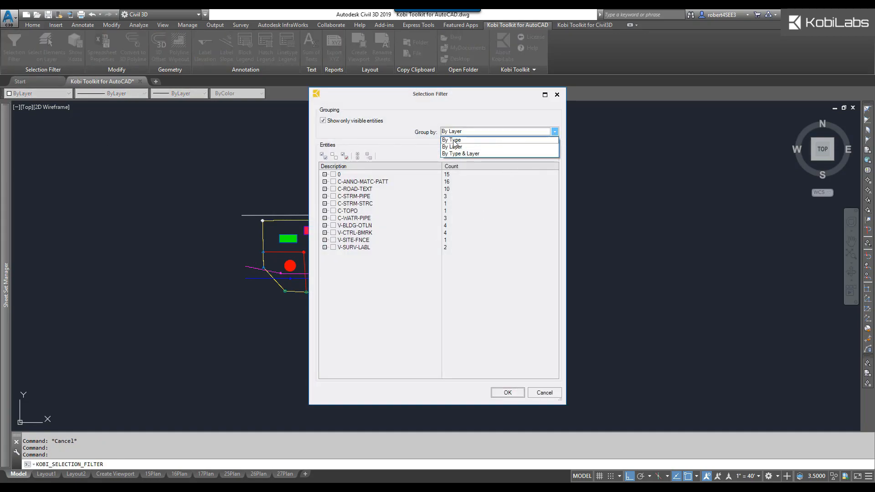
{"action": "left_click", "coordinate": [451, 140]}
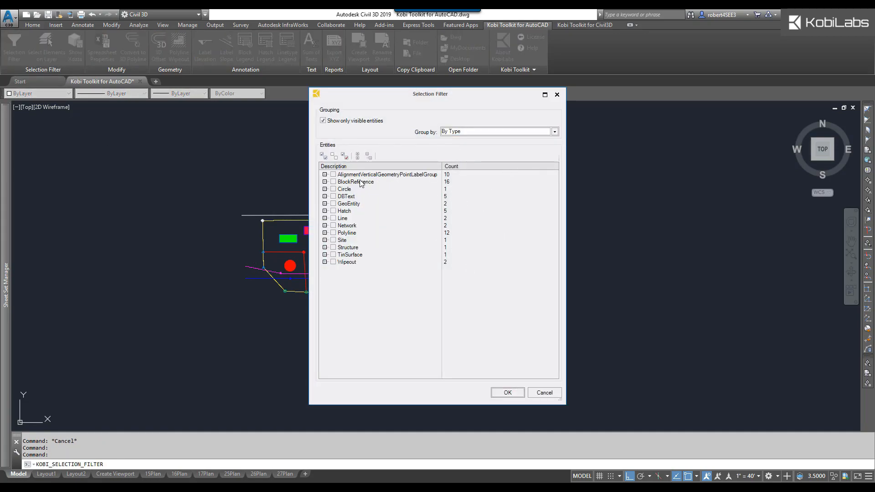
Tick the V-CTRL-BMRK entries under BlockReference and confirm the selection.
{"action": "left_click", "coordinate": [325, 182]}
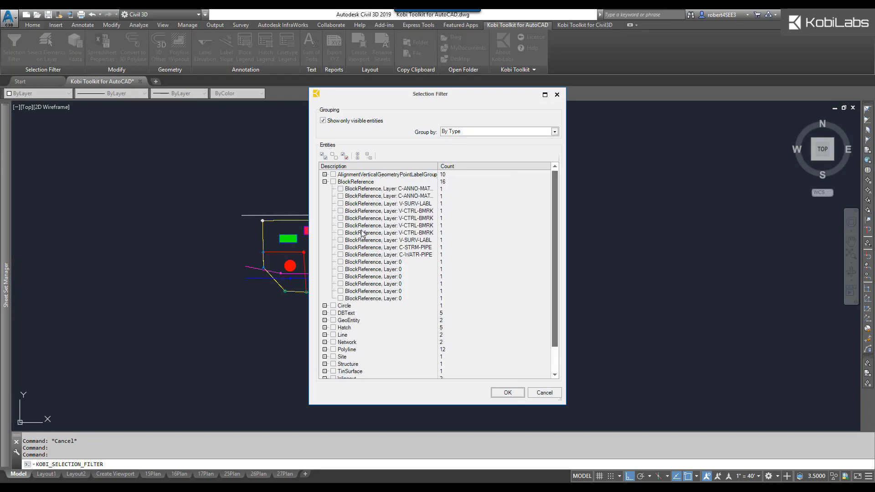
{"action": "mouse_move", "coordinate": [404, 215]}
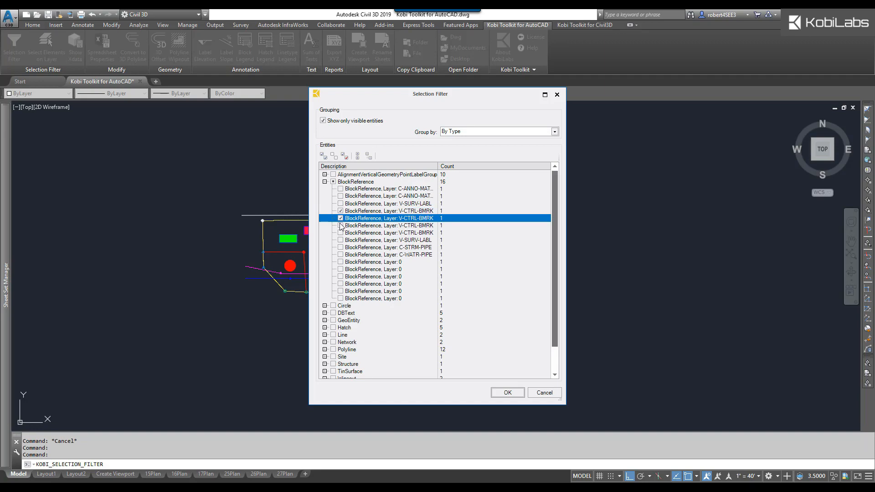
{"action": "left_click", "coordinate": [340, 225]}
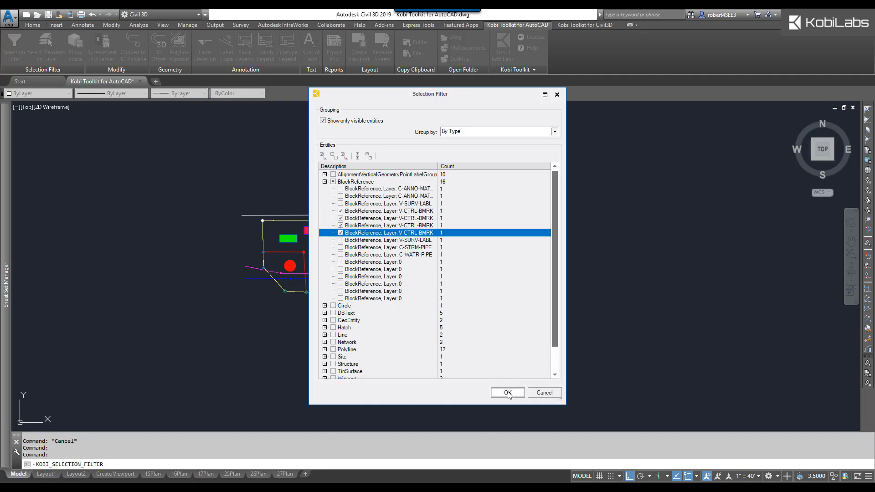
{"action": "left_click", "coordinate": [507, 392]}
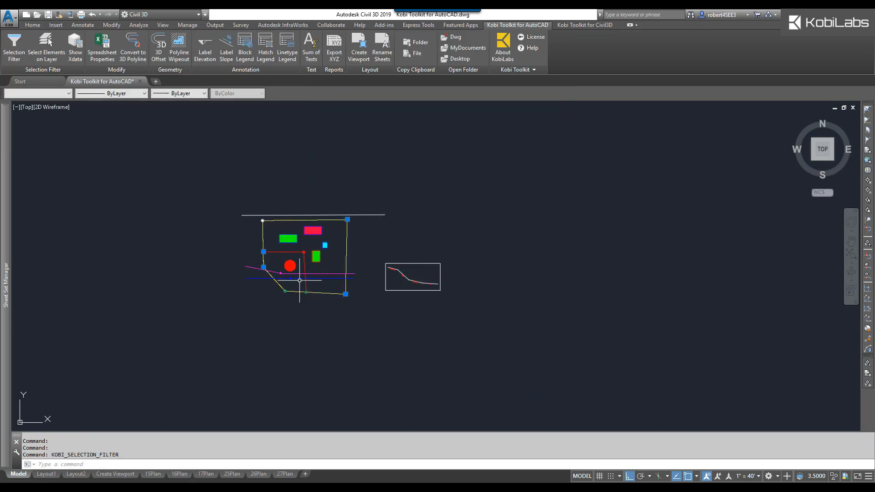
{"action": "mouse_move", "coordinate": [300, 294]}
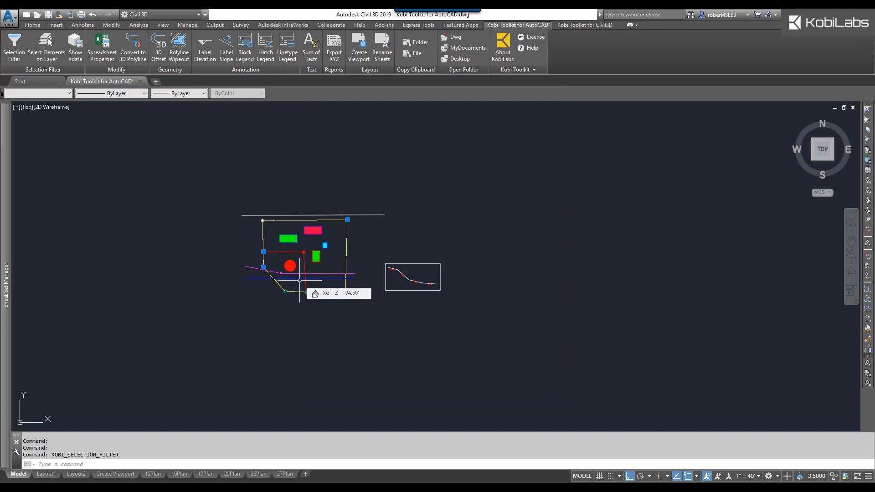